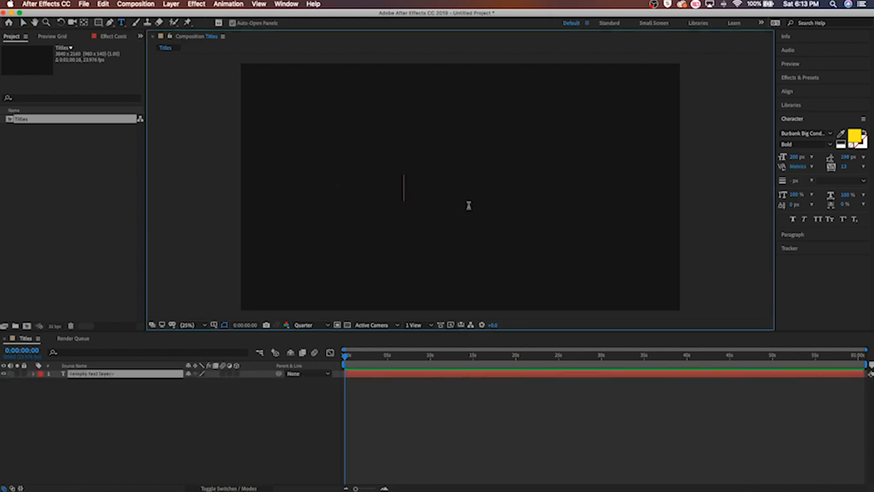
- Enter the title text 'ANIMATE ME' with the Type tool
type("ANI")
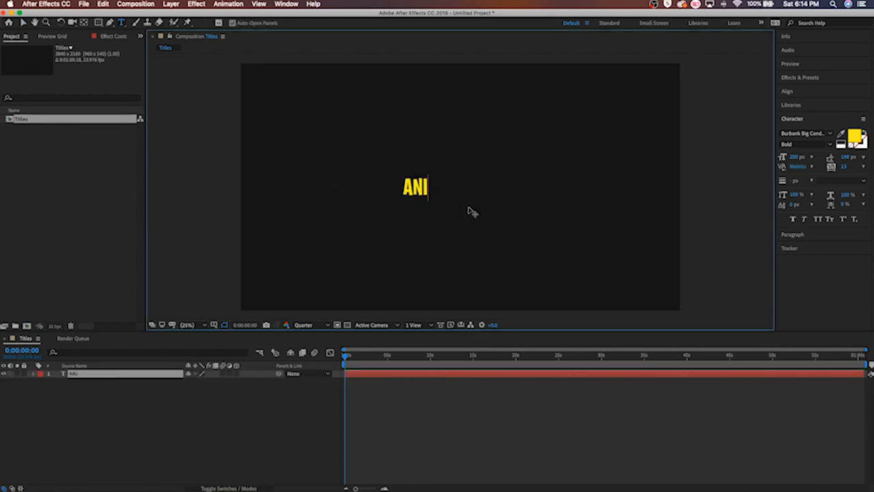
type("MATE ME")
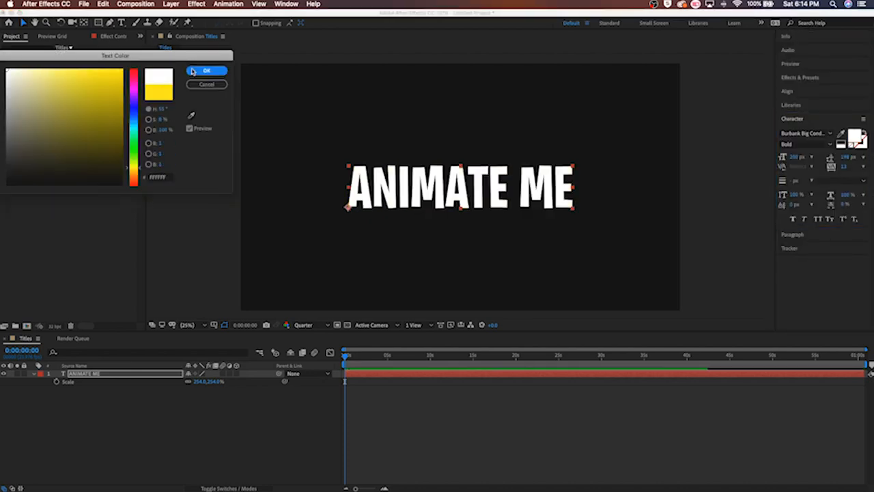
left_click(206, 71)
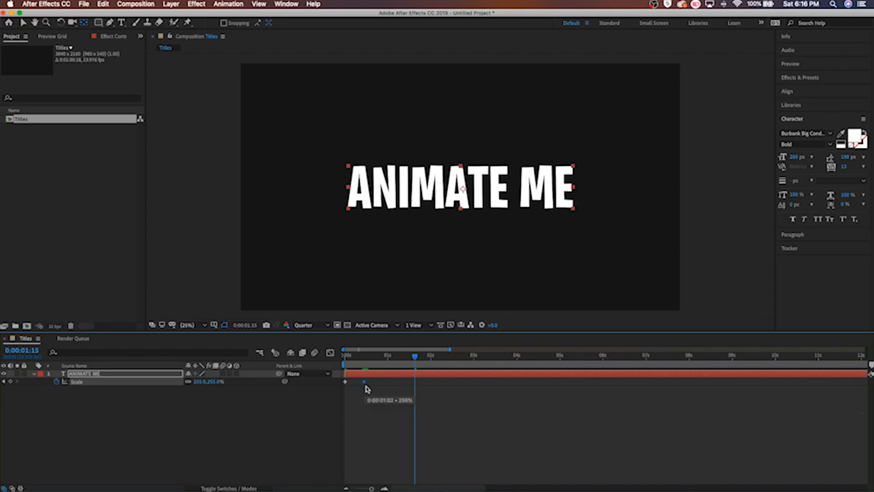
- Move the current time back to 0s, then forward to the 1-second scale keyframe
left_click_drag(415, 355, 344, 355)
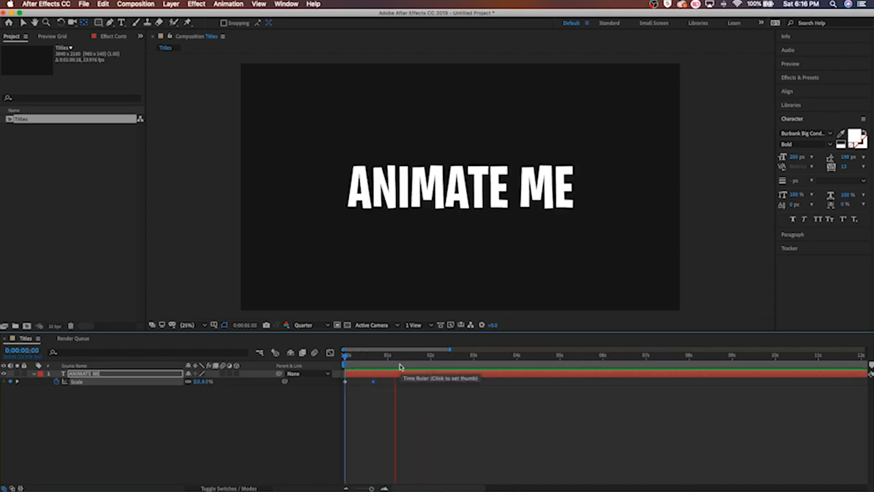
left_click(398, 369)
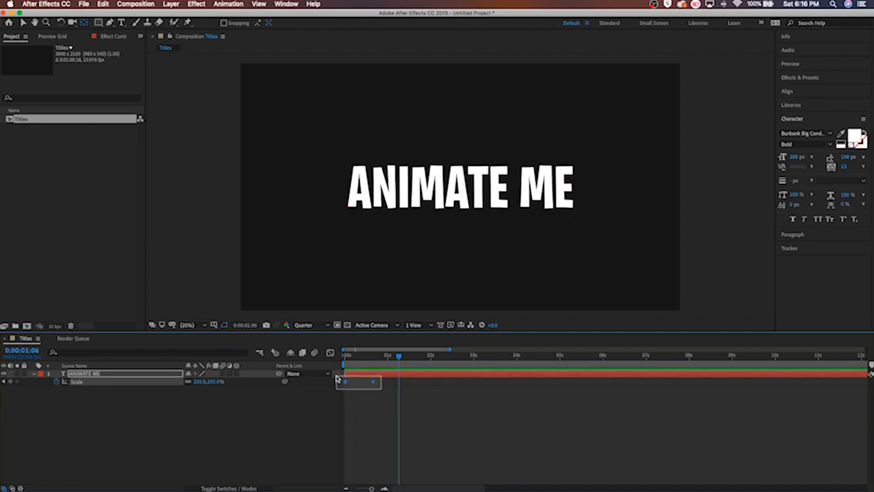
- Apply Keyframe Assistant > Easy Ease to both selected Scale keyframes
right_click(350, 381)
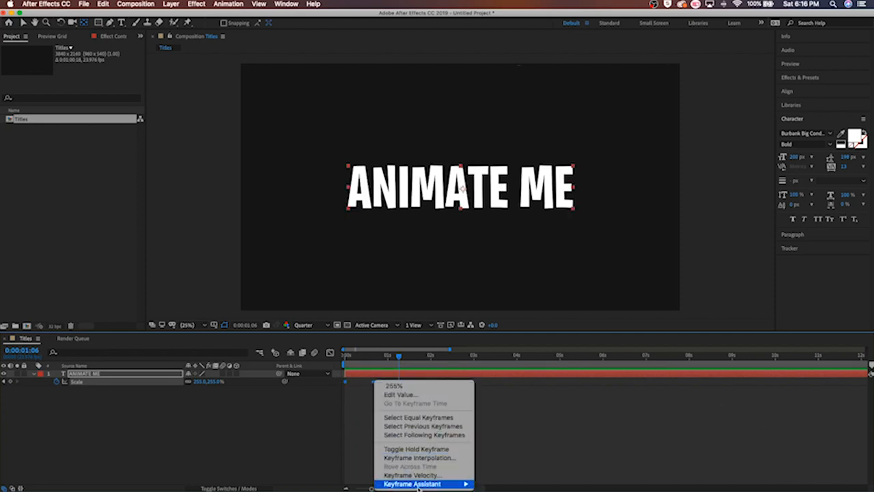
mouse_move(429, 481)
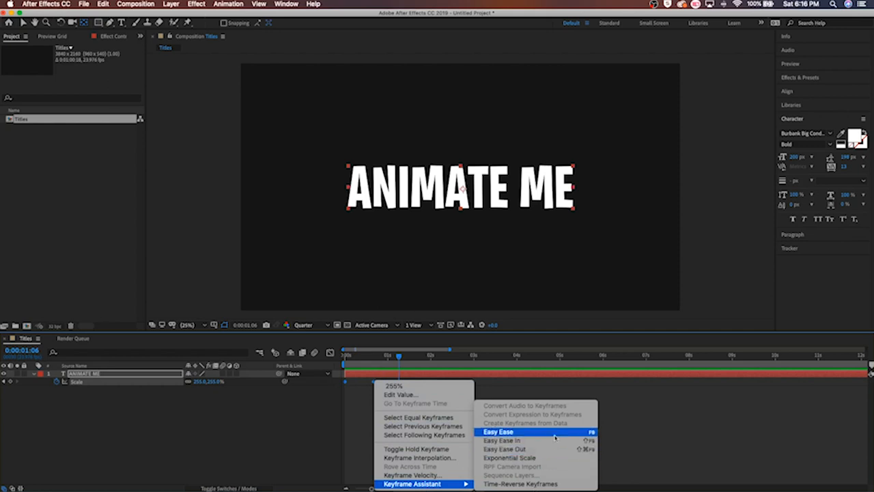
left_click(499, 432)
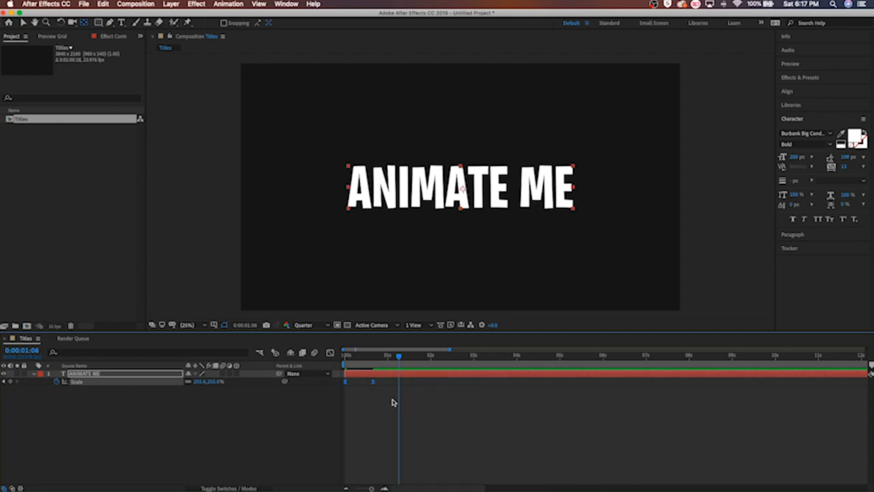